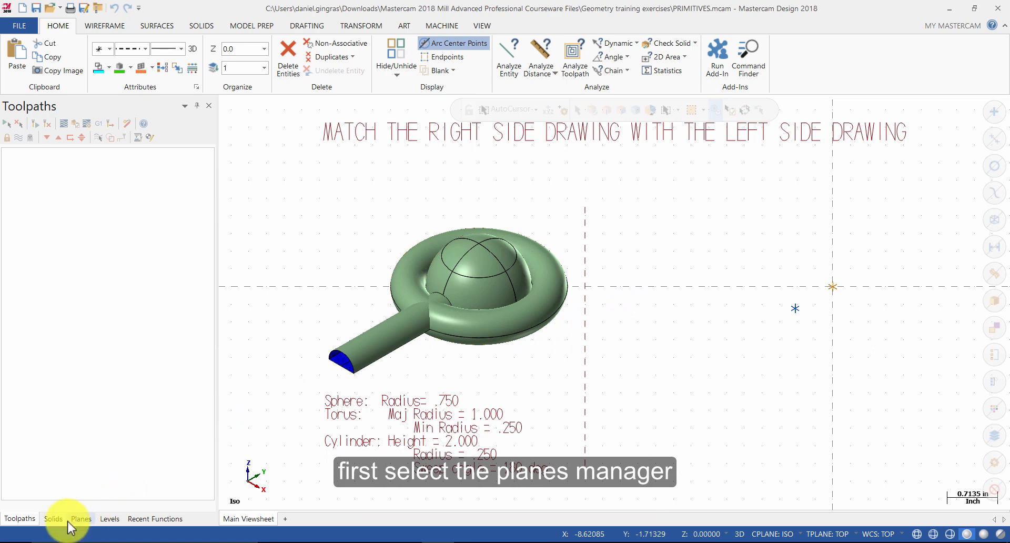
- Set the construction plane to Top from the Planes manager
{"action": "left_click", "coordinate": [81, 519]}
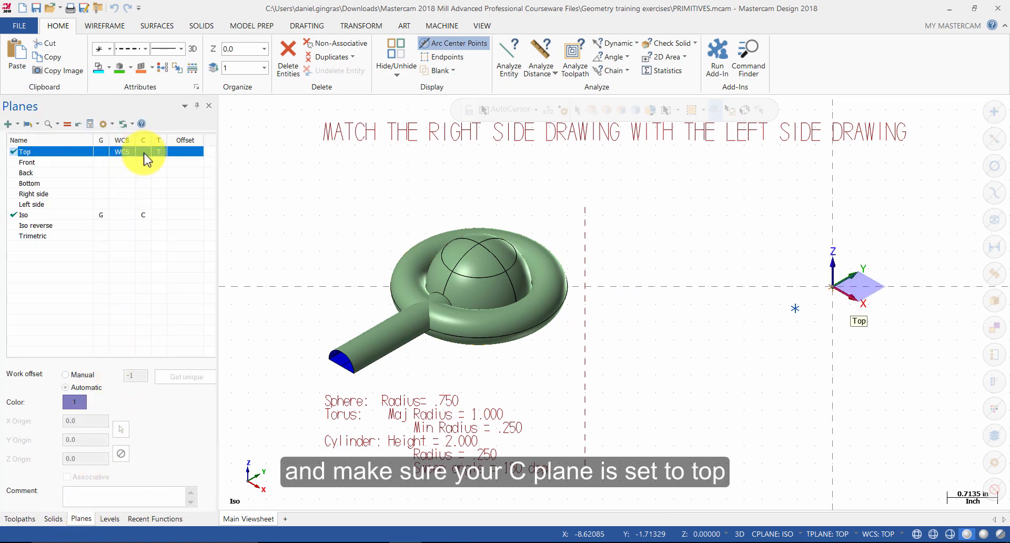
{"action": "left_click", "coordinate": [142, 151]}
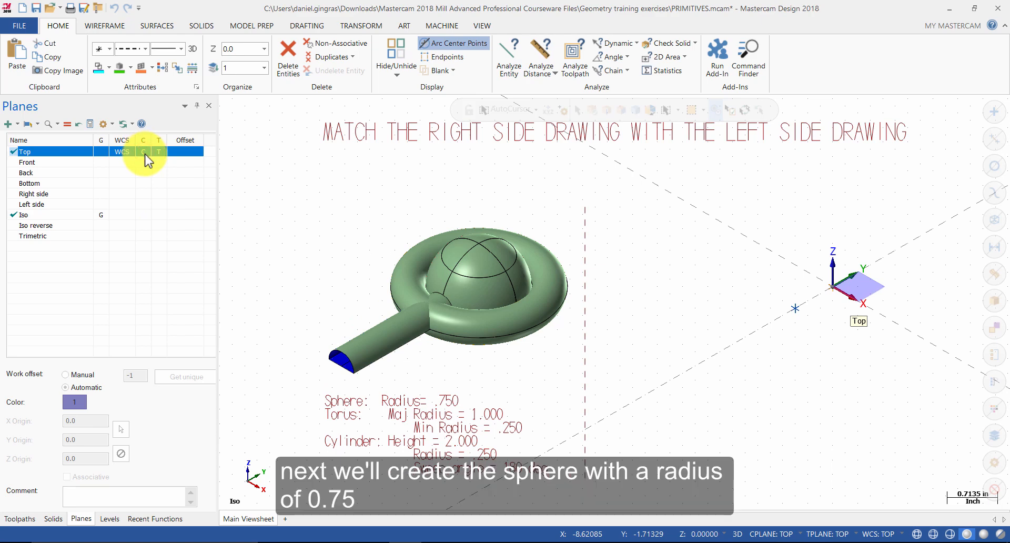
{"action": "mouse_move", "coordinate": [403, 385]}
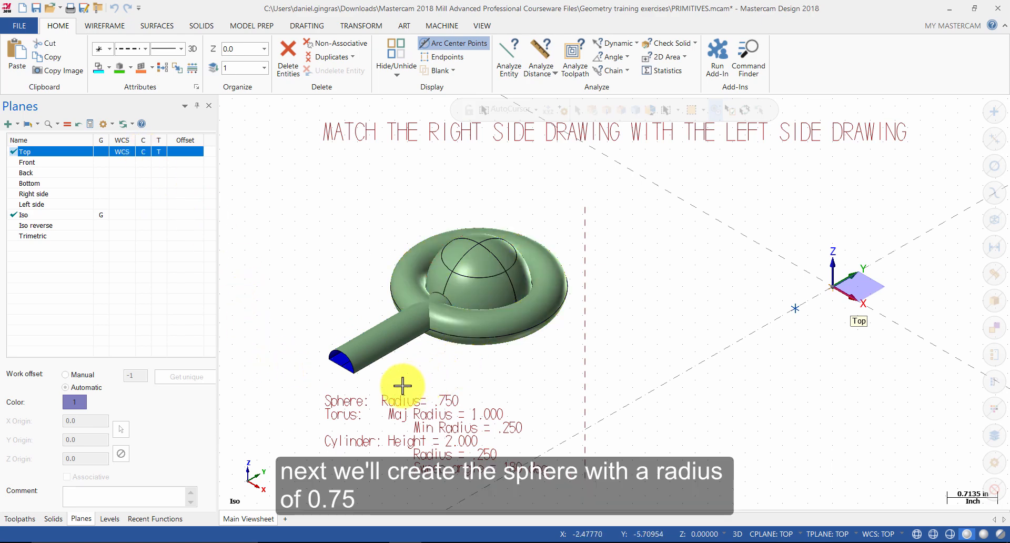
{"action": "mouse_move", "coordinate": [518, 384]}
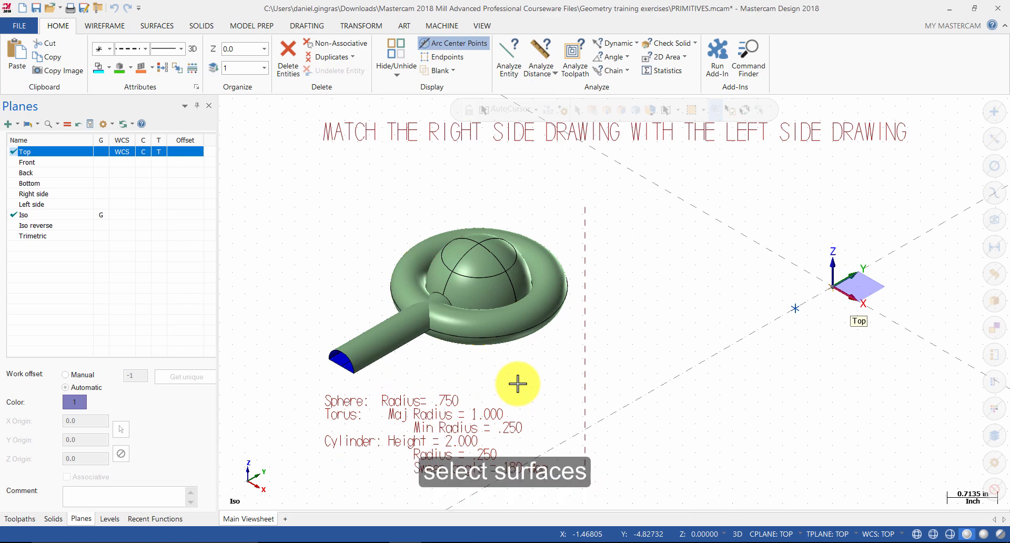
- Create a surface sphere of radius 0.75 centred at the origin
{"action": "left_click", "coordinate": [156, 25]}
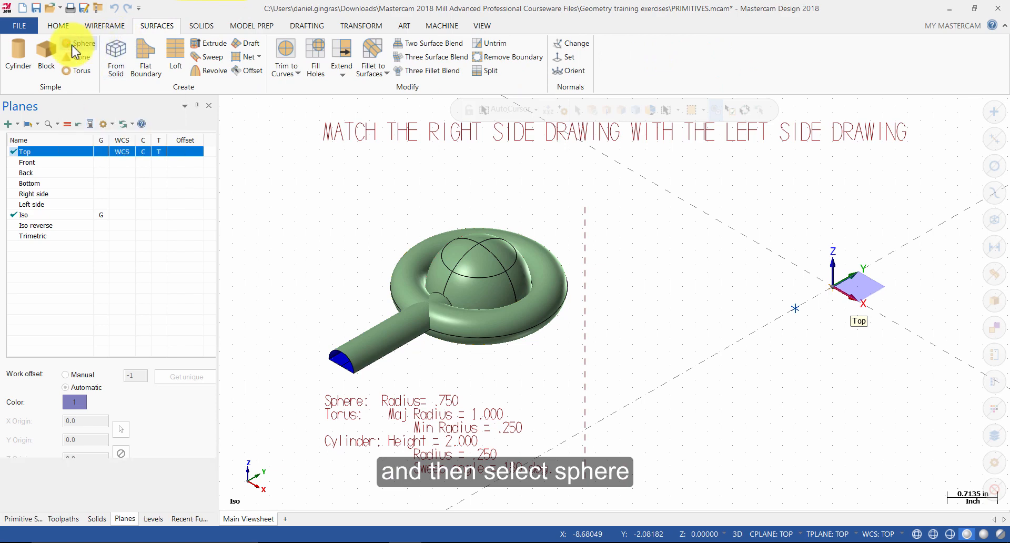
{"action": "left_click", "coordinate": [84, 43]}
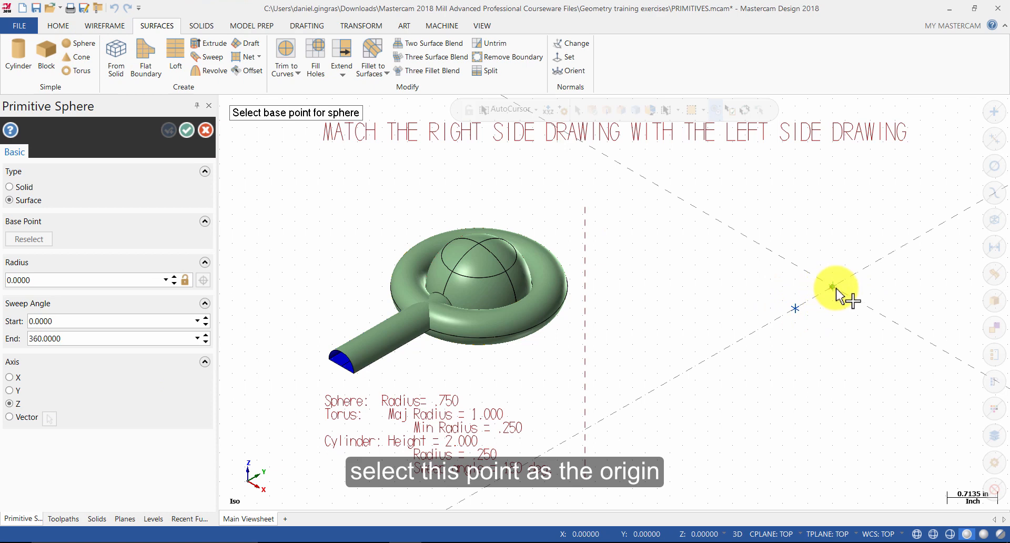
{"action": "left_click", "coordinate": [834, 289]}
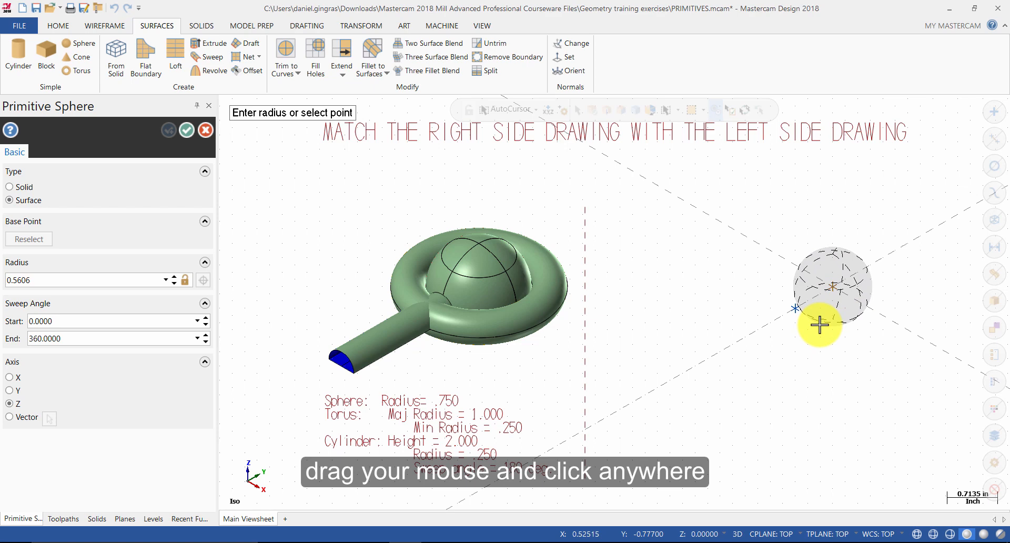
{"action": "left_click", "coordinate": [820, 327]}
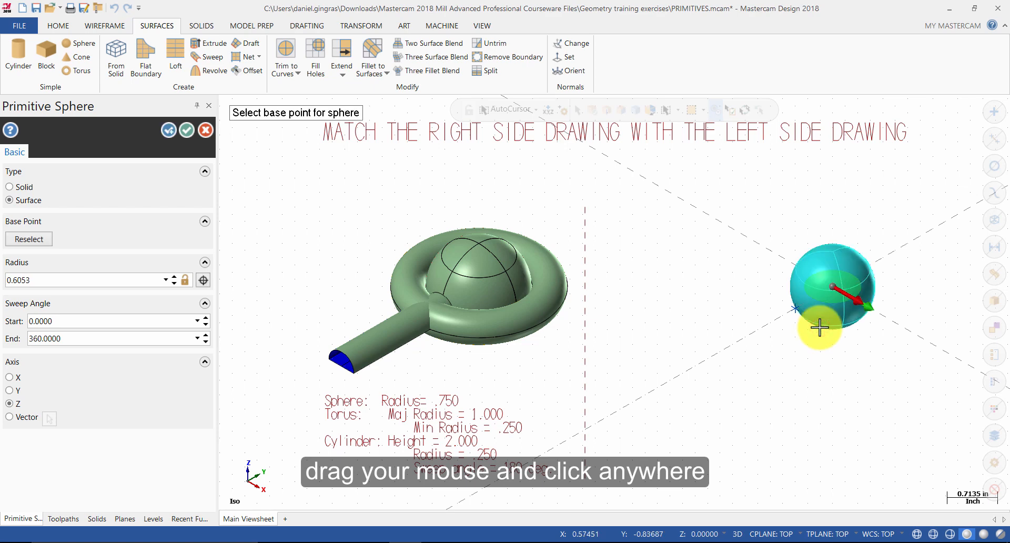
{"action": "left_click", "coordinate": [84, 280]}
{"action": "type", "text": "0.7500"}
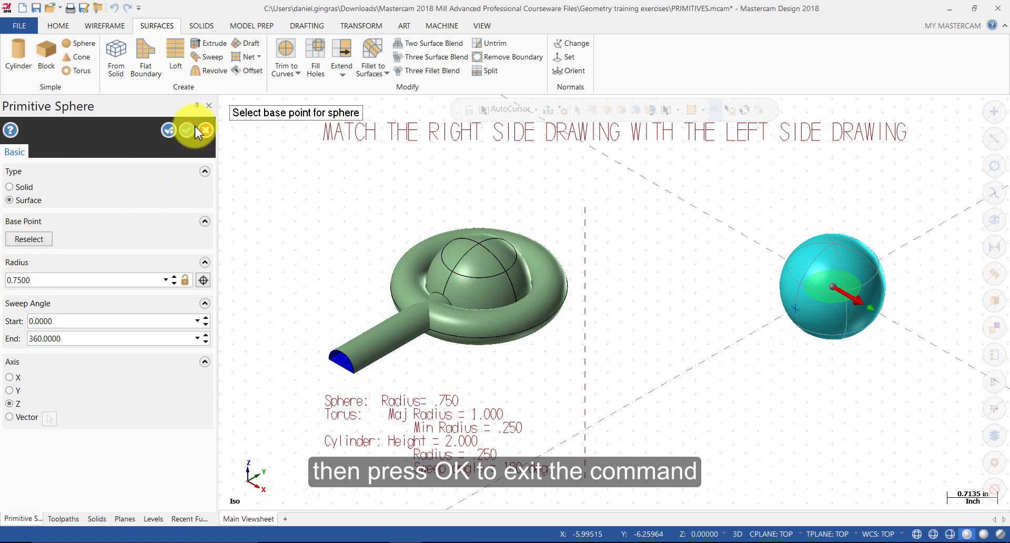
{"action": "left_click", "coordinate": [186, 131]}
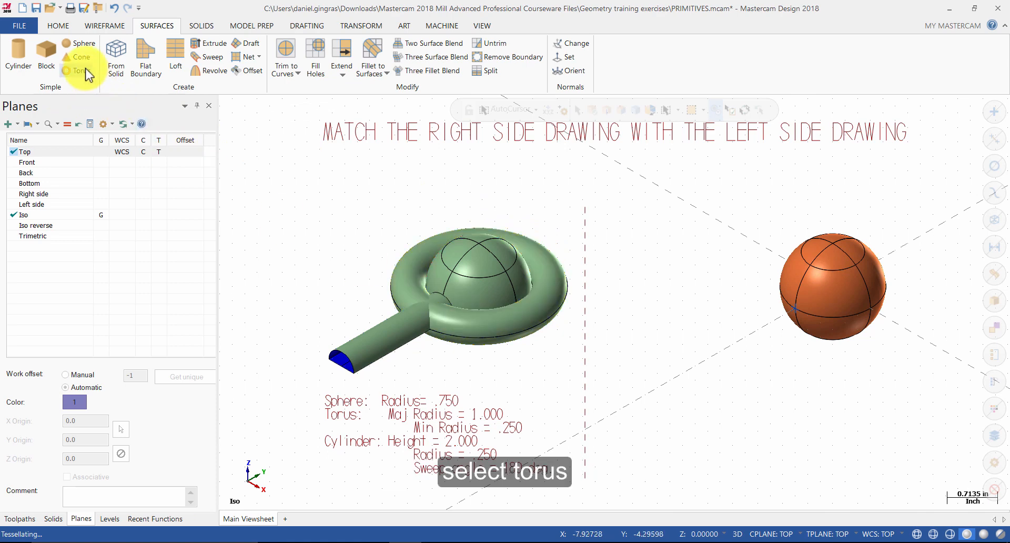
- Start a surface torus at the origin with rough major radius ~1.18 and minor ~0.27
{"action": "left_click", "coordinate": [82, 71]}
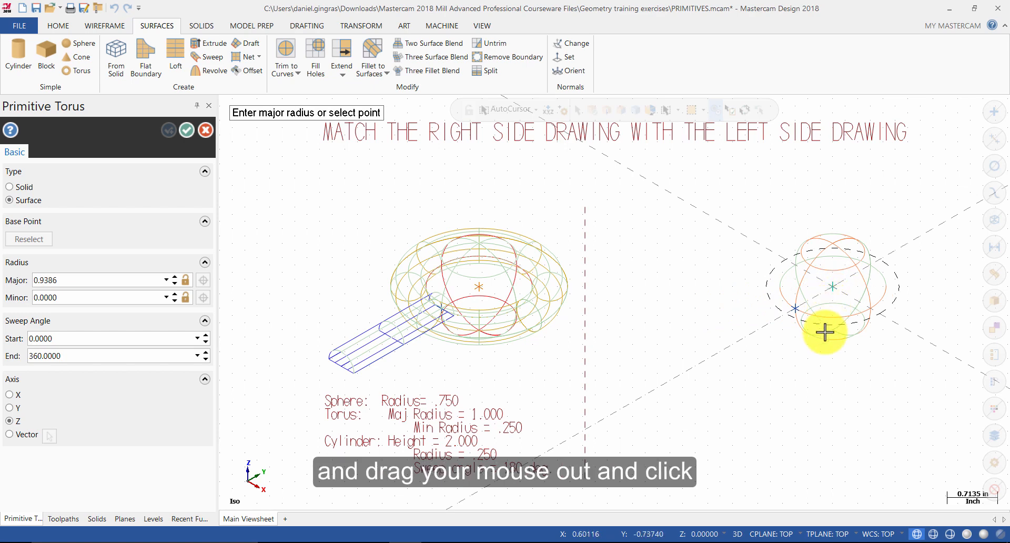
{"action": "left_click", "coordinate": [825, 334]}
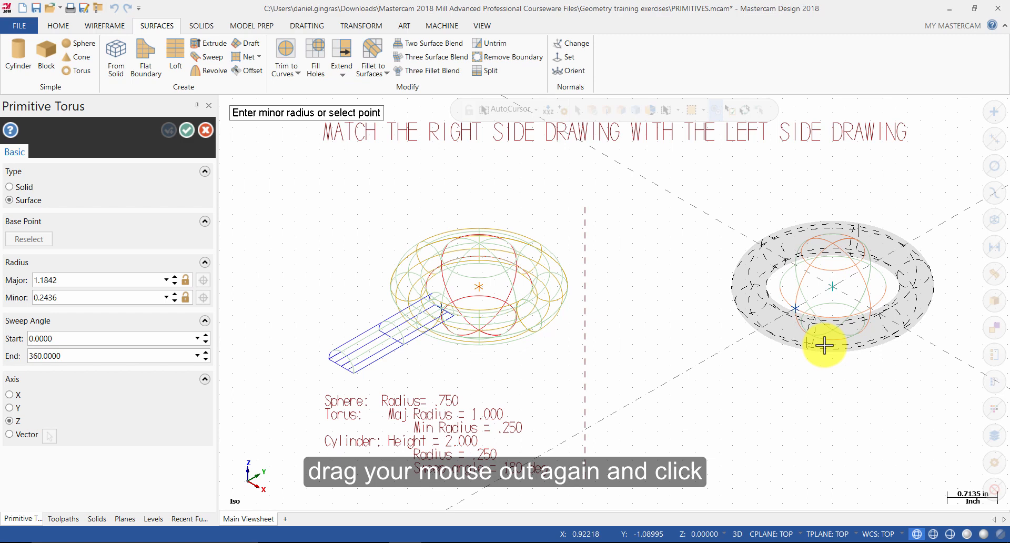
{"action": "left_click", "coordinate": [823, 346]}
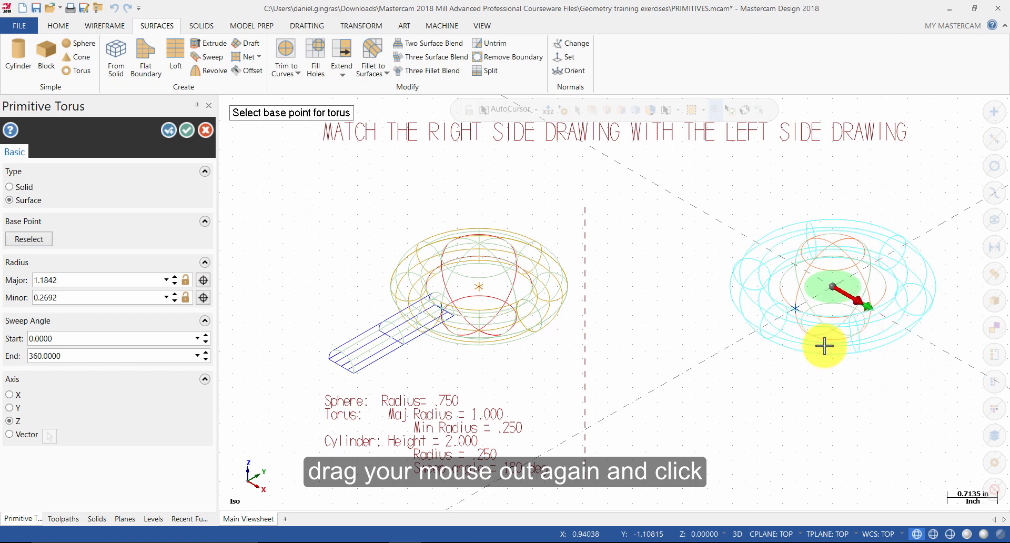
{"action": "mouse_move", "coordinate": [785, 356]}
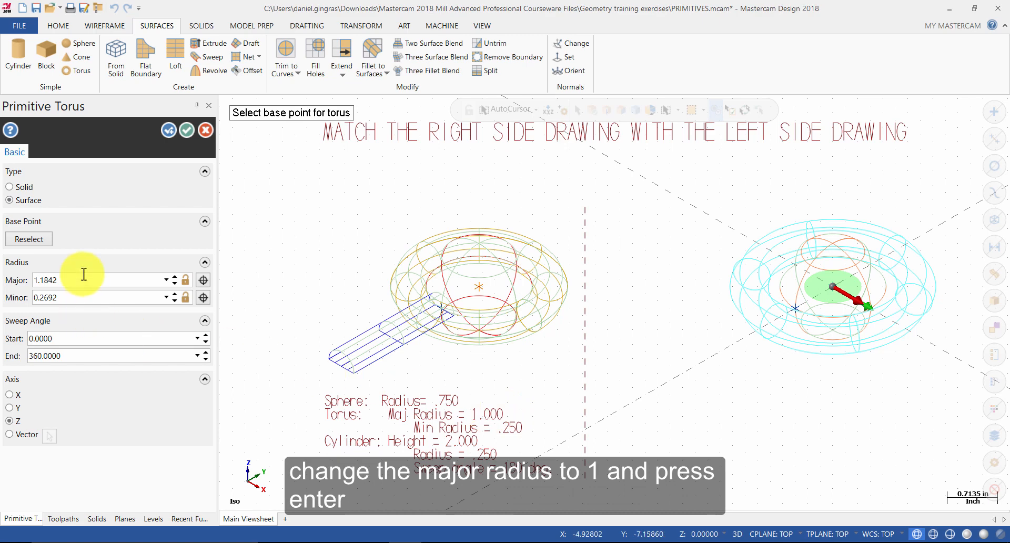
- Set the torus major radius to 1 and minor radius to 0.25 and finish it
{"action": "type", "text": "1"}
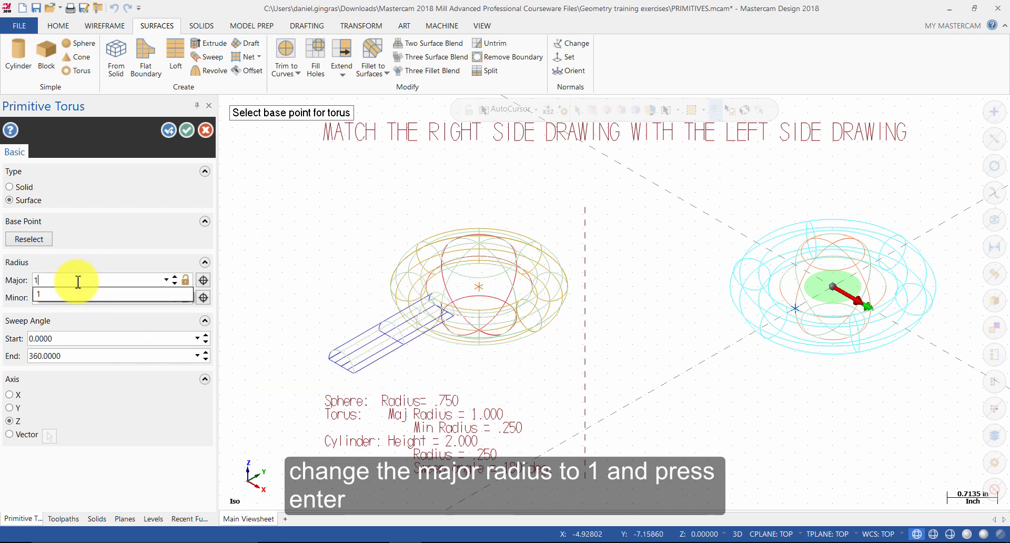
{"action": "key", "text": "enter"}
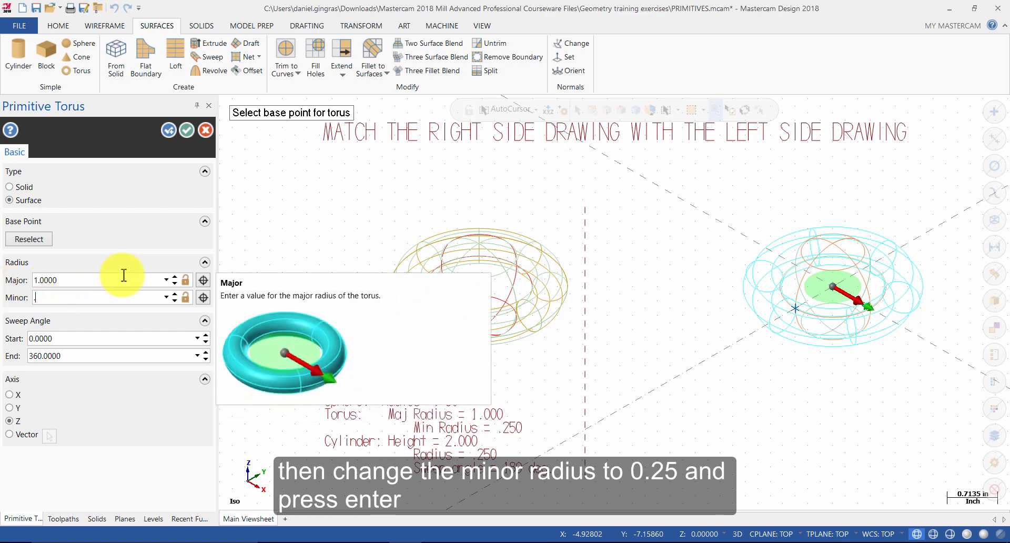
{"action": "type", "text": "0.2500"}
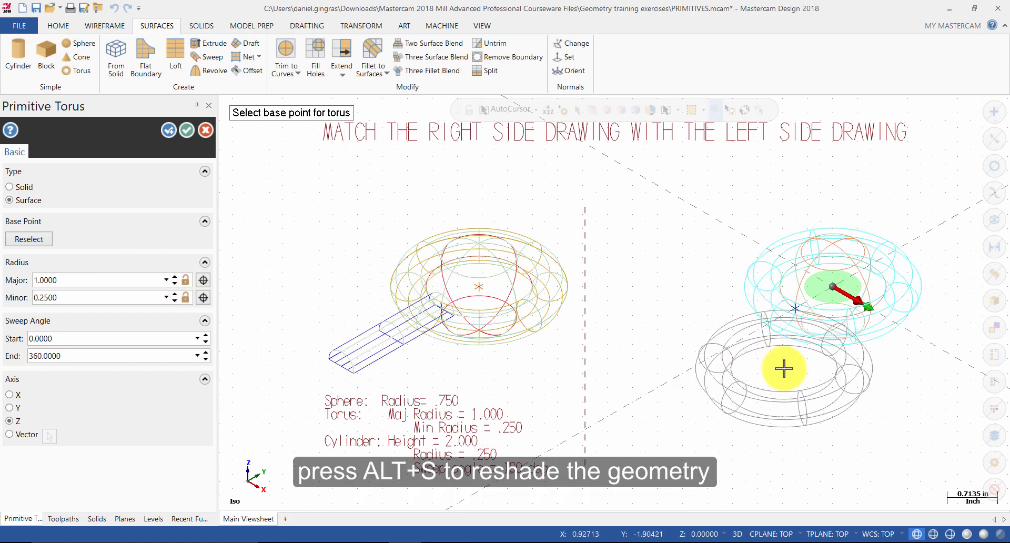
{"action": "key", "text": "alt+s"}
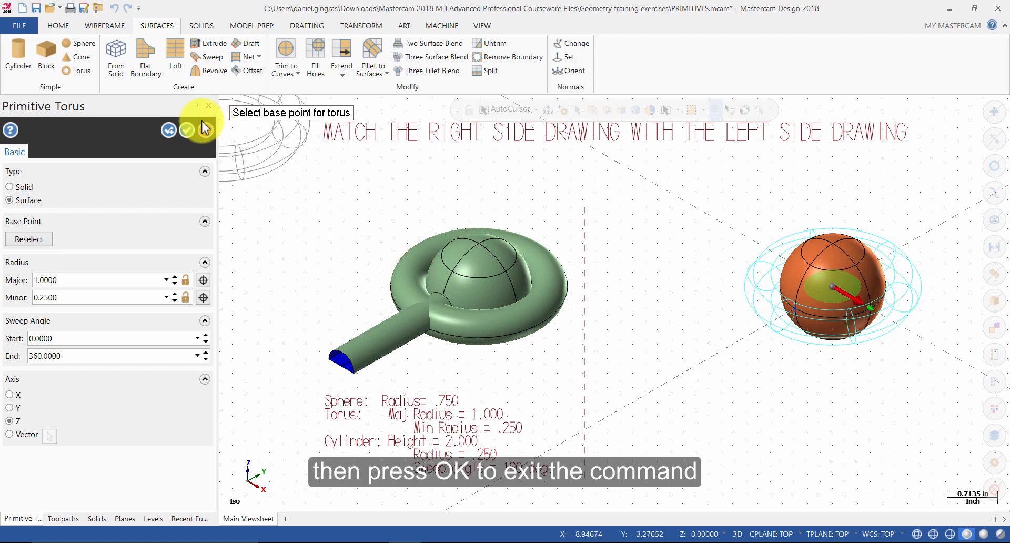
{"action": "left_click", "coordinate": [186, 130]}
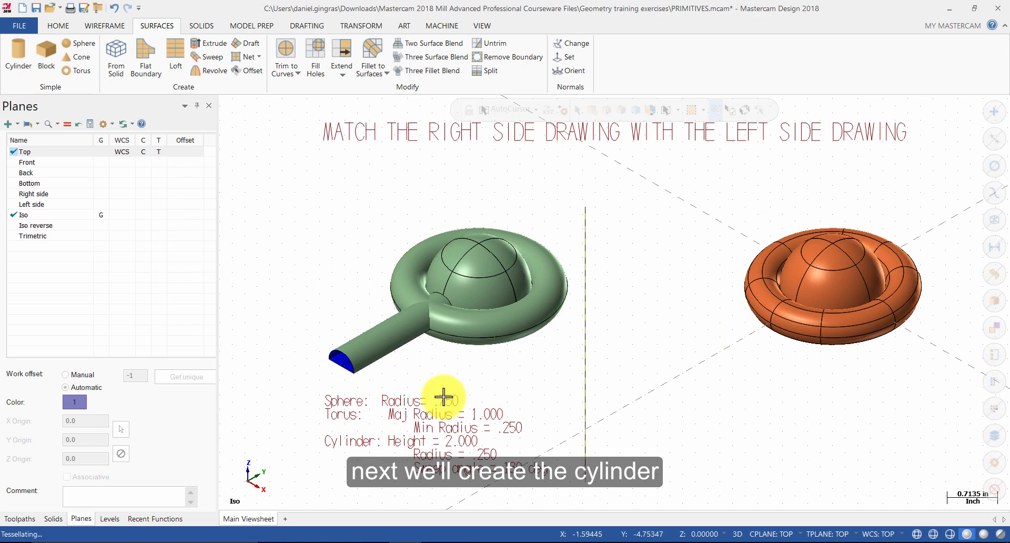
{"action": "mouse_move", "coordinate": [634, 415]}
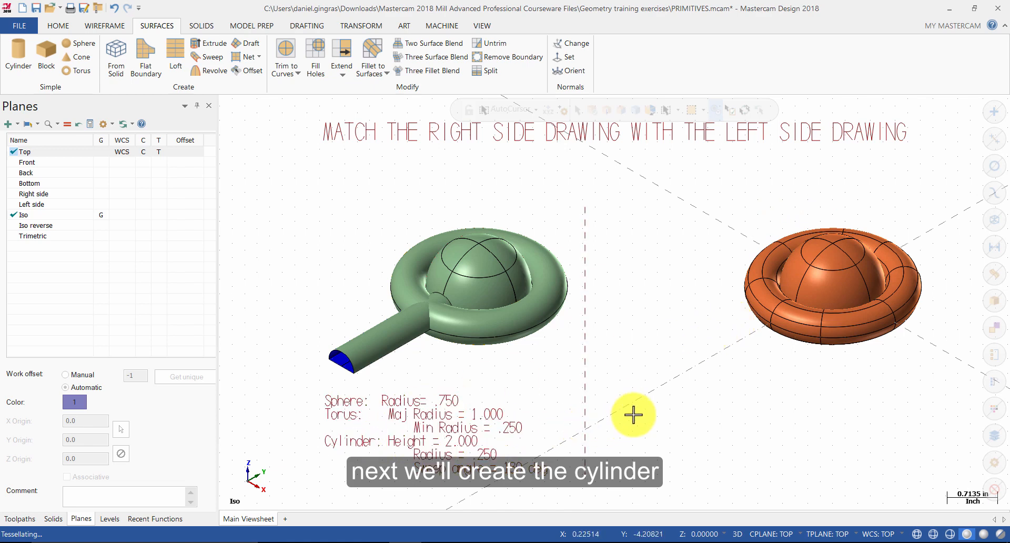
- Switch to wireframe and rough out a cylinder surface based at the torus front point
{"action": "left_click", "coordinate": [18, 57]}
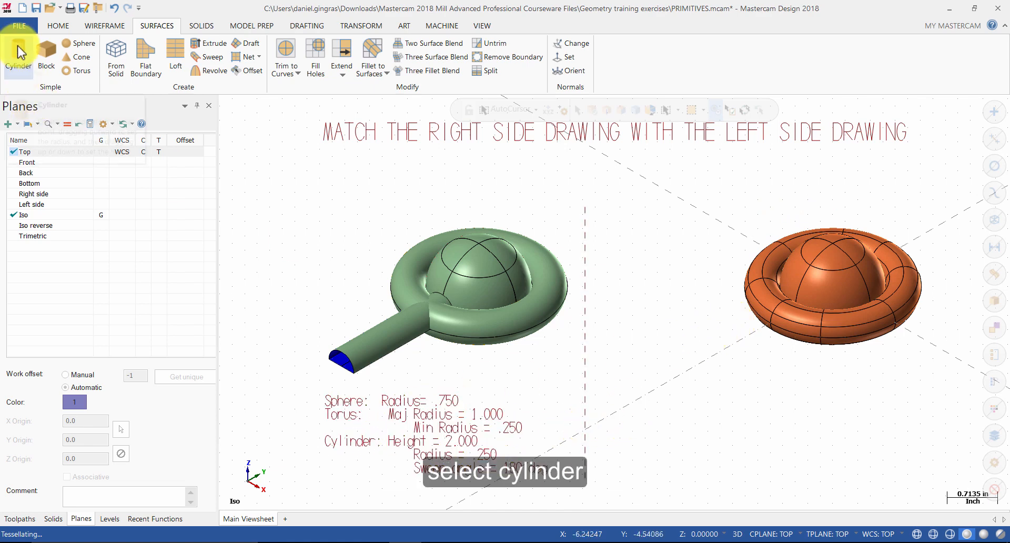
{"action": "left_click", "coordinate": [18, 58]}
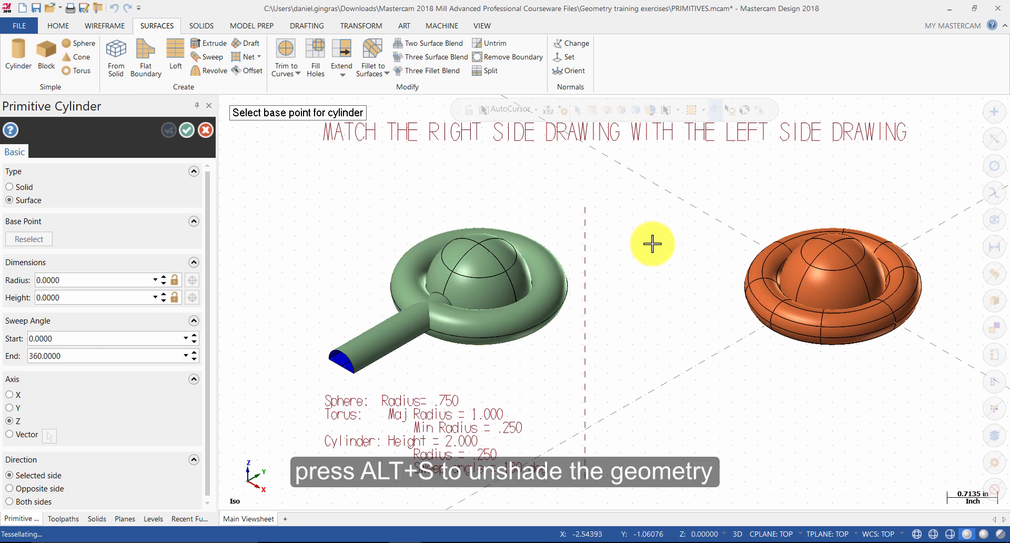
{"action": "key", "text": "alt+s"}
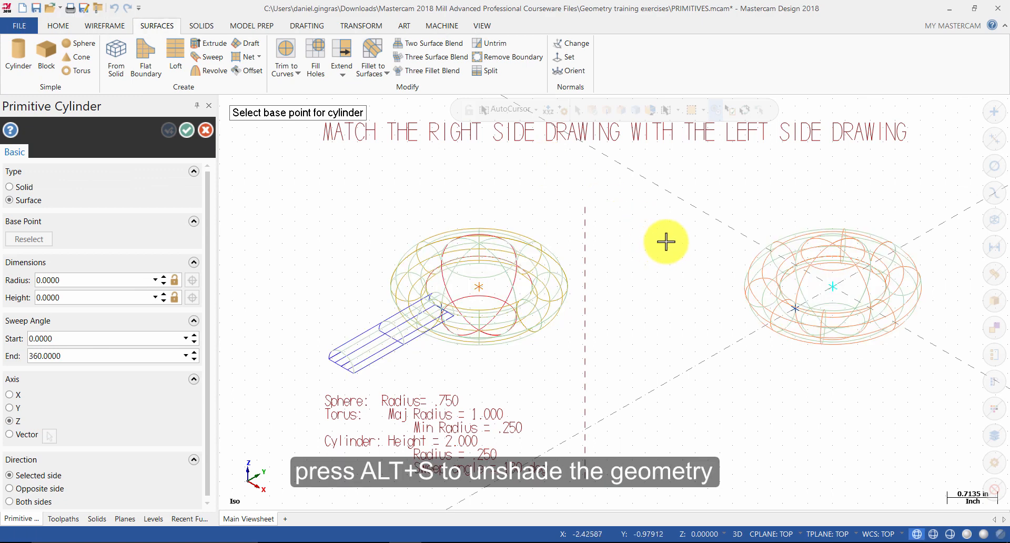
{"action": "mouse_move", "coordinate": [802, 318]}
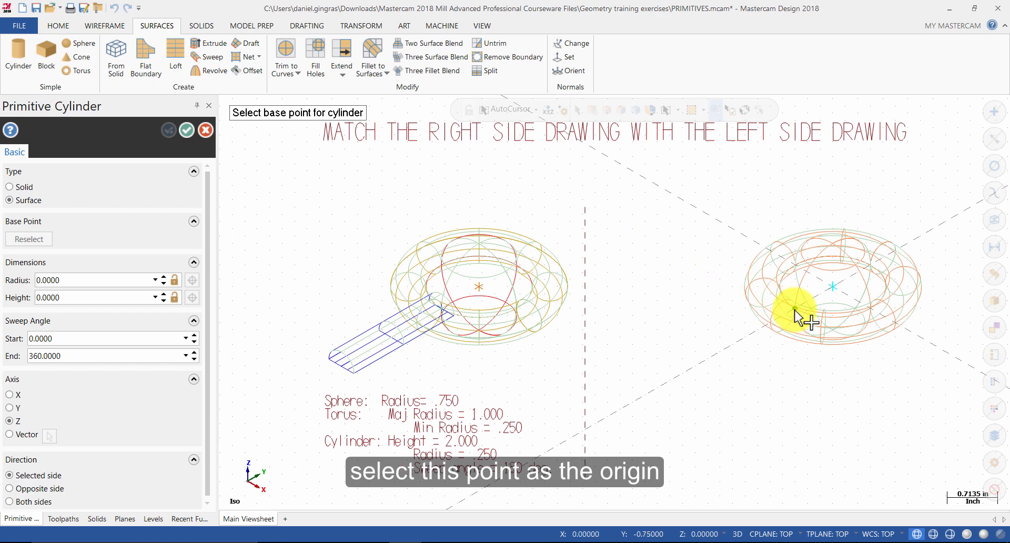
{"action": "left_click", "coordinate": [799, 316]}
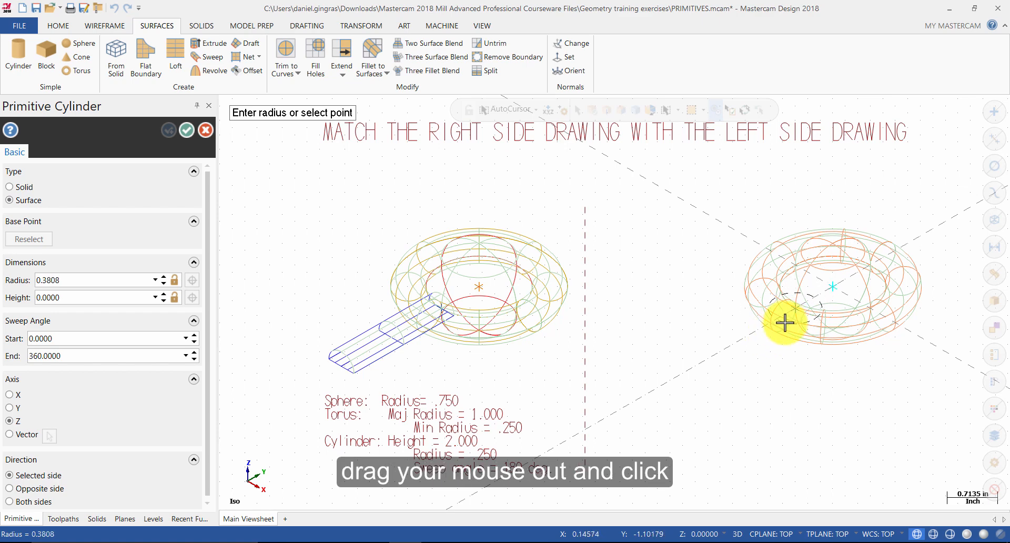
{"action": "left_click", "coordinate": [785, 323]}
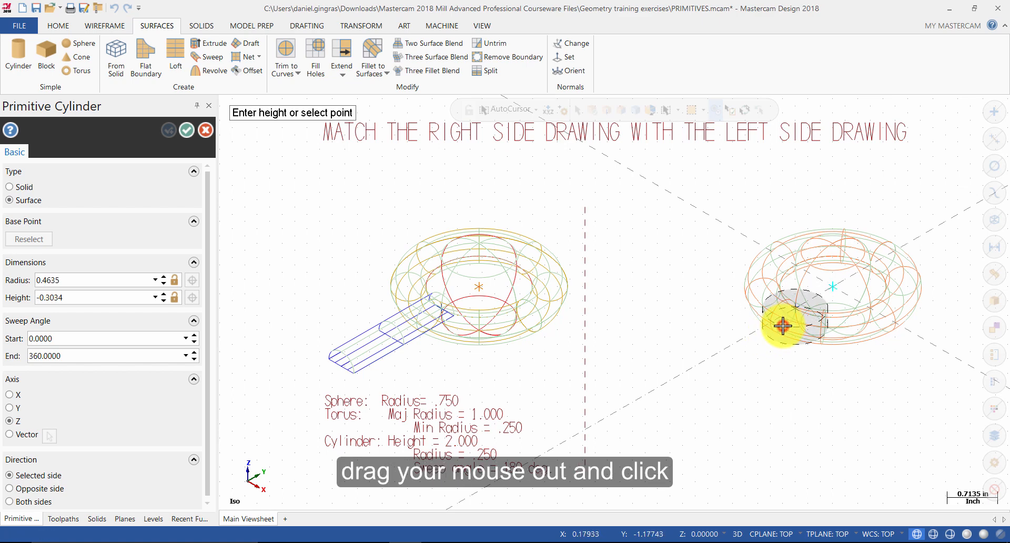
{"action": "left_click_drag", "start_coordinate": [783, 325], "coordinate": [779, 374]}
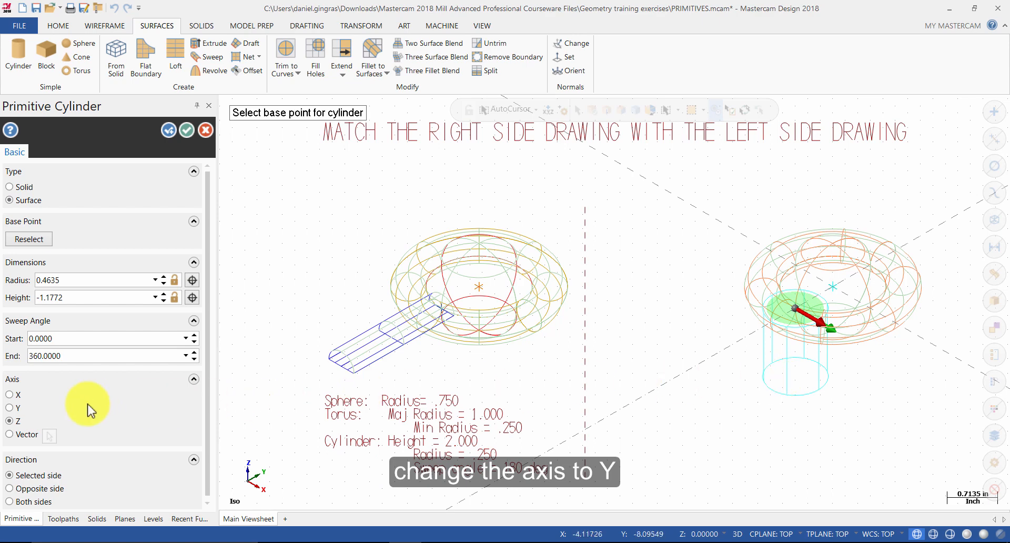
- Finish the cylinder along Y, opposite side, height 2, radius 0.25, end angle 180°
{"action": "left_click", "coordinate": [10, 407]}
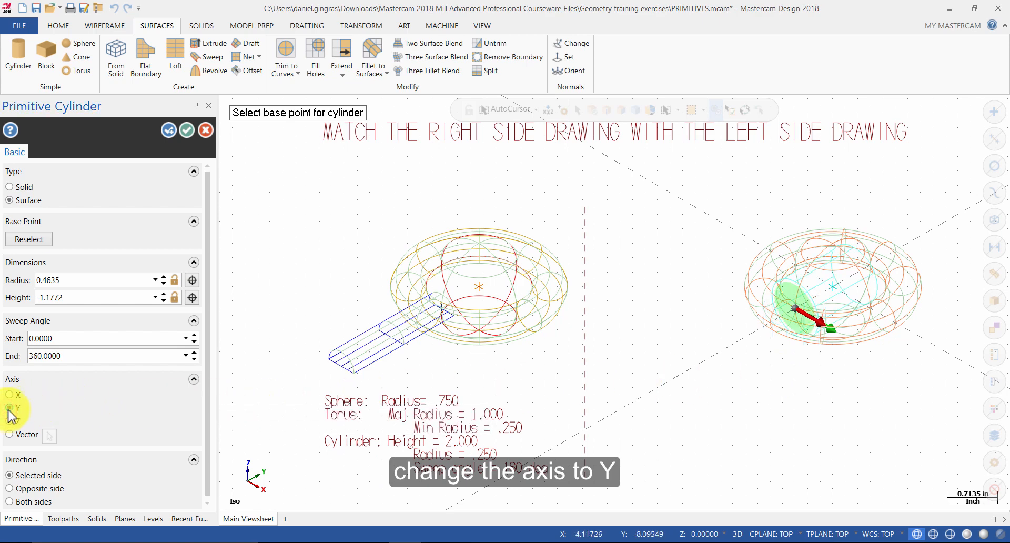
{"action": "left_click", "coordinate": [9, 408]}
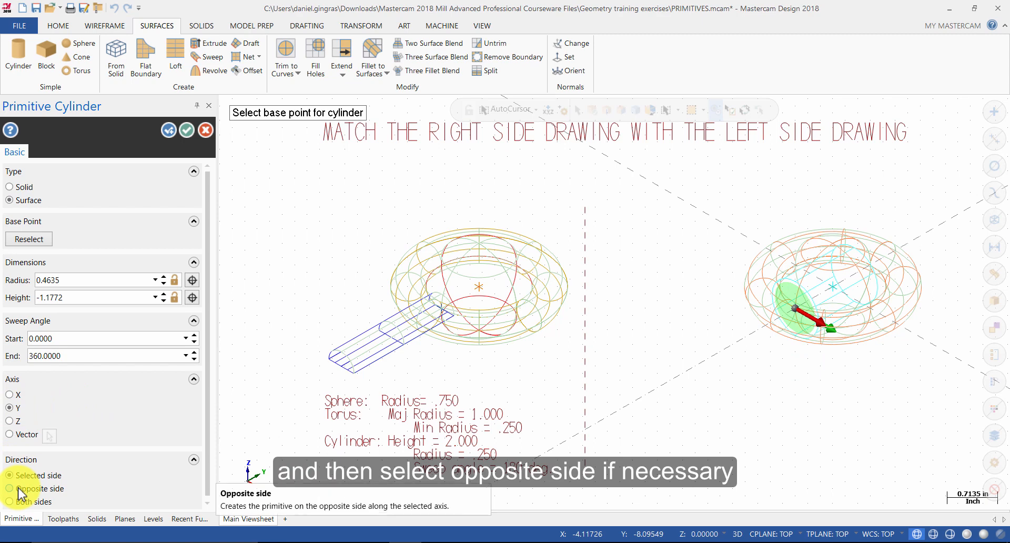
{"action": "left_click", "coordinate": [10, 489]}
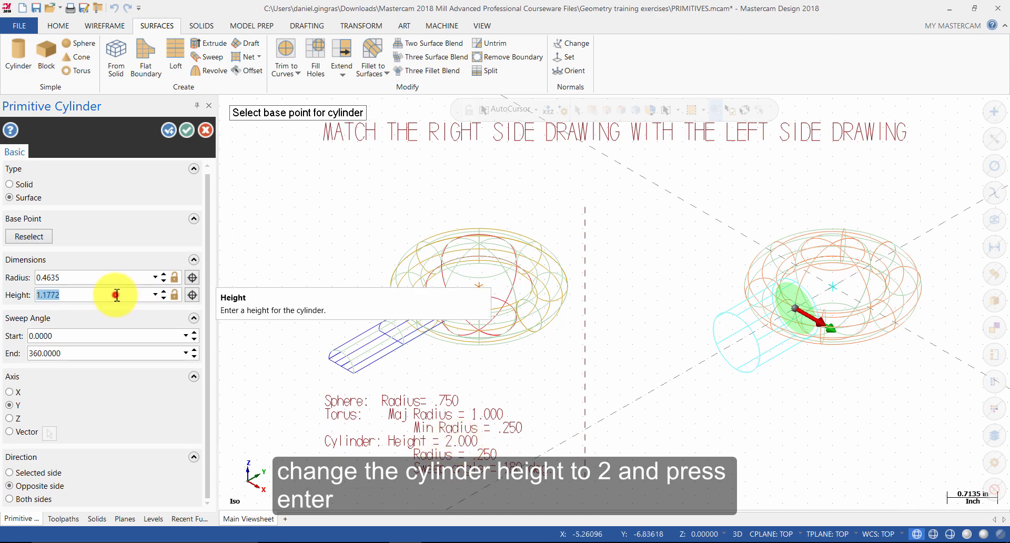
{"action": "type", "text": "2.000"}
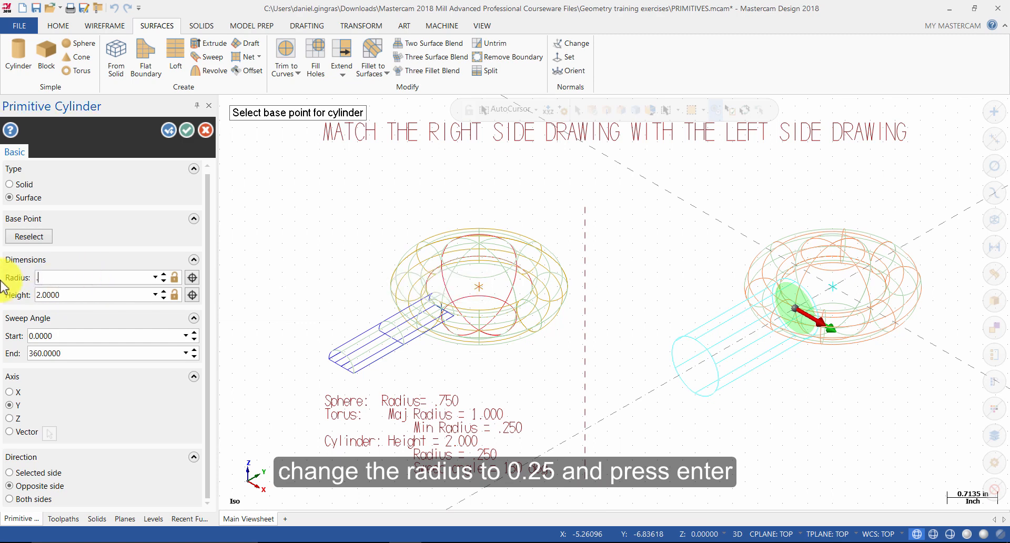
{"action": "type", "text": "0.2500"}
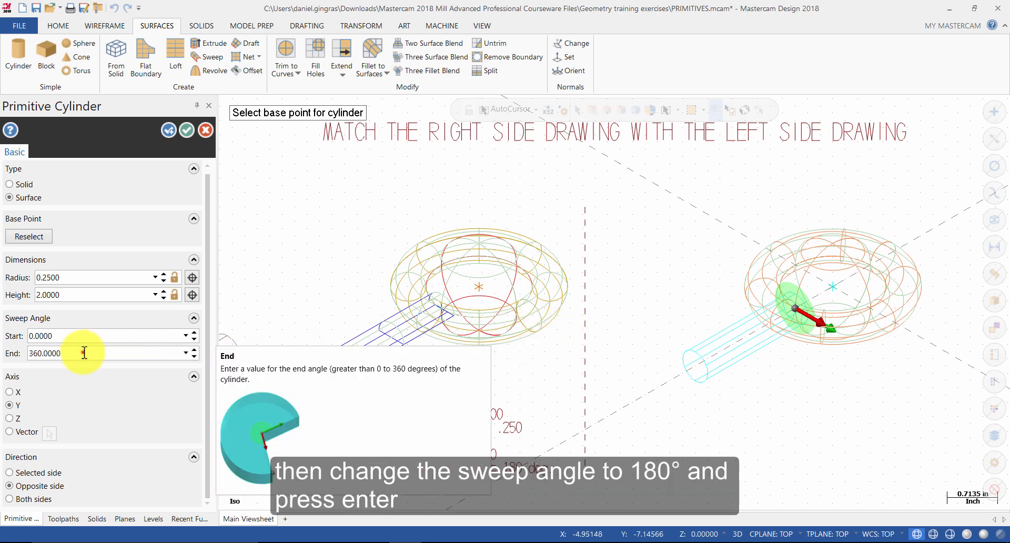
{"action": "type", "text": "180"}
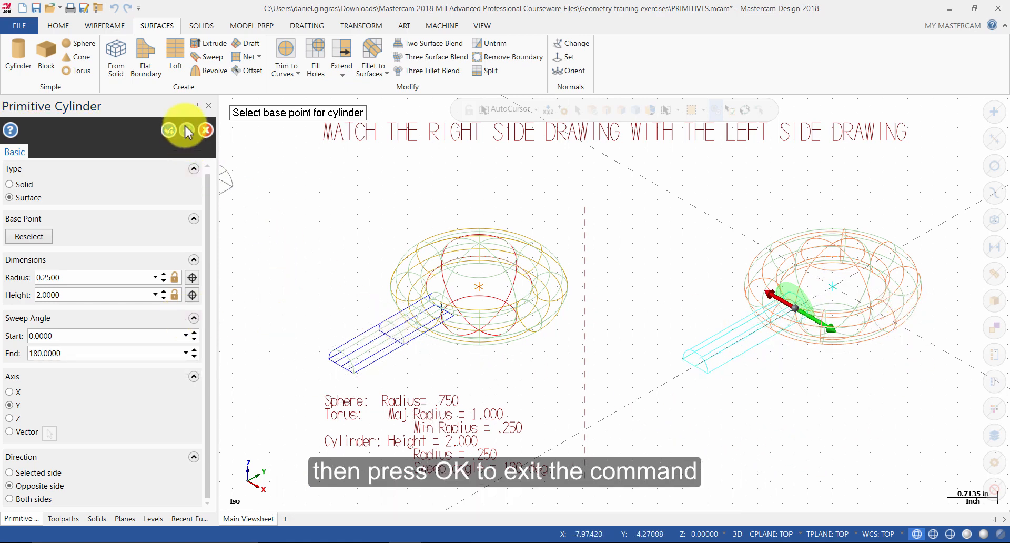
{"action": "left_click", "coordinate": [168, 130]}
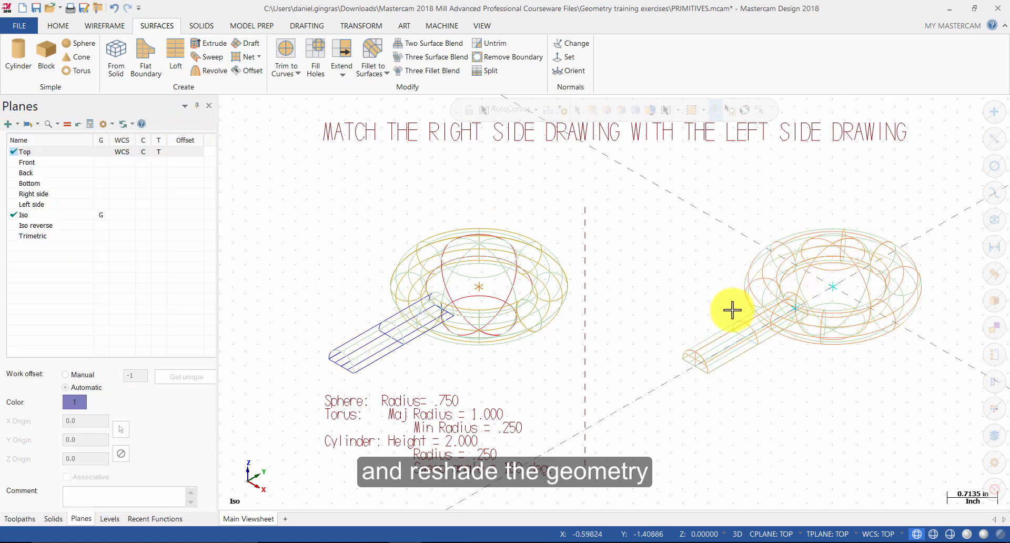